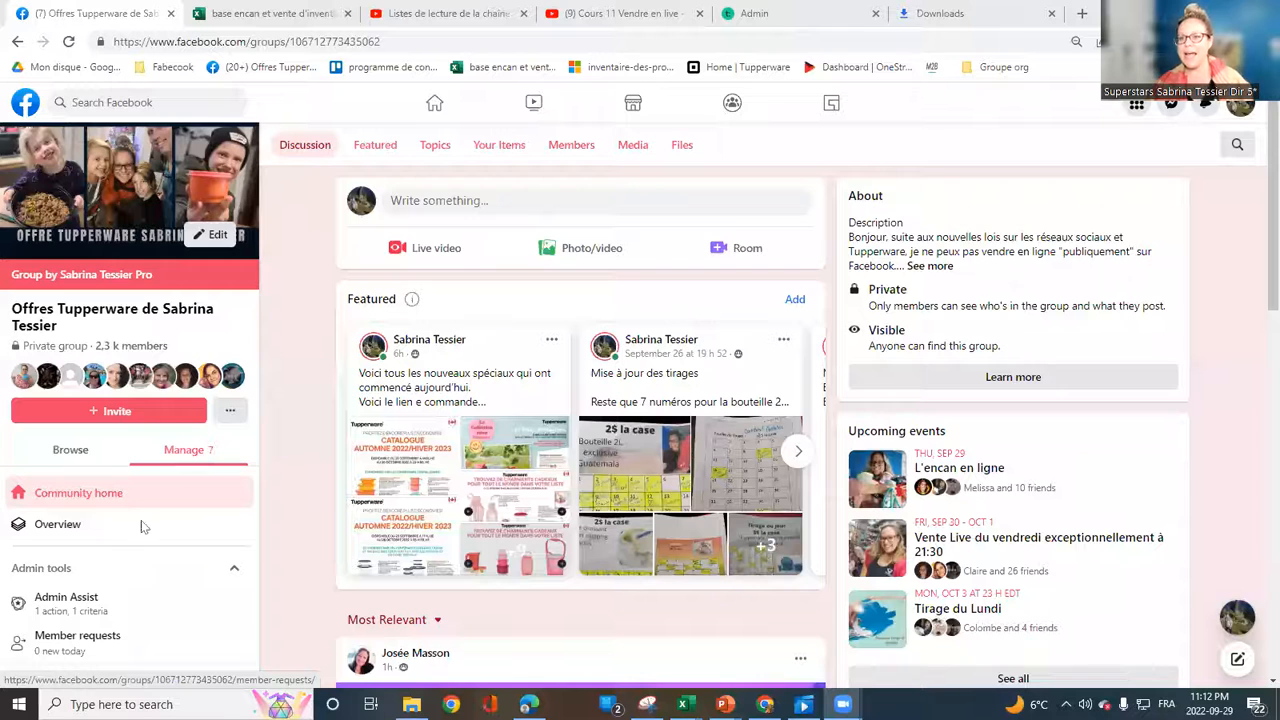
Step: Go to the group's Events page listing its upcoming events
scroll(down, 3)
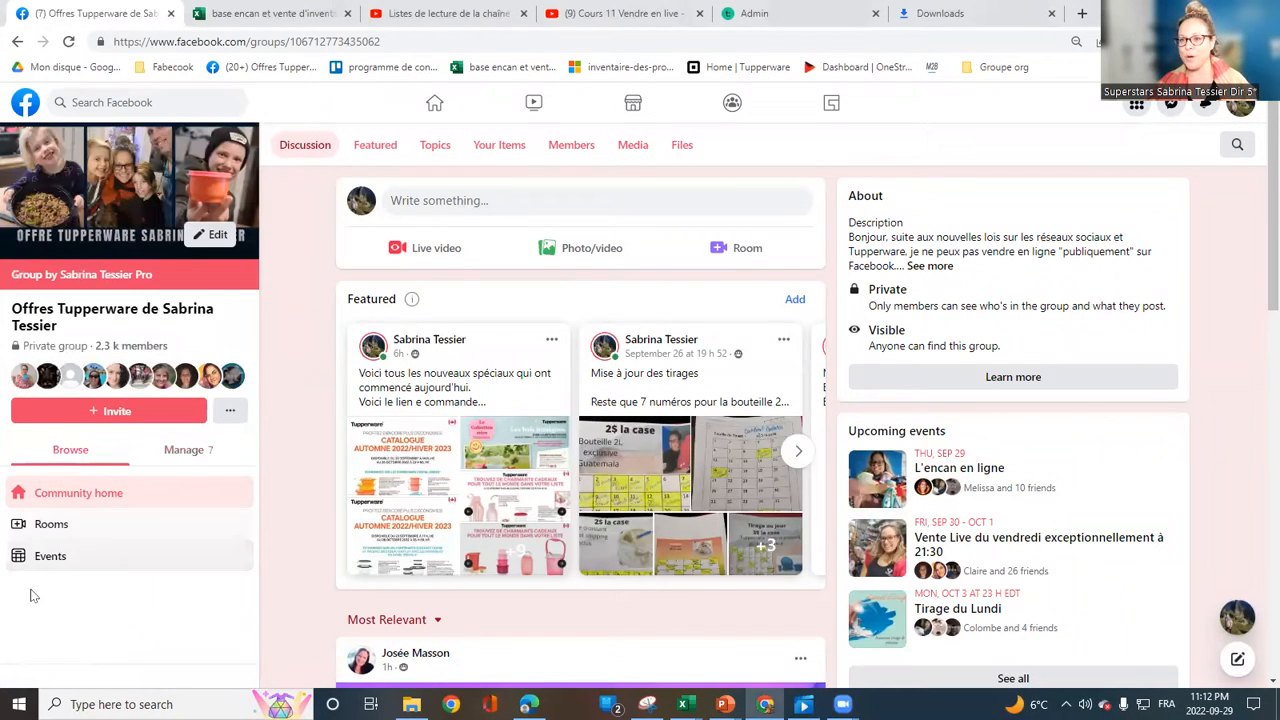
click(50, 556)
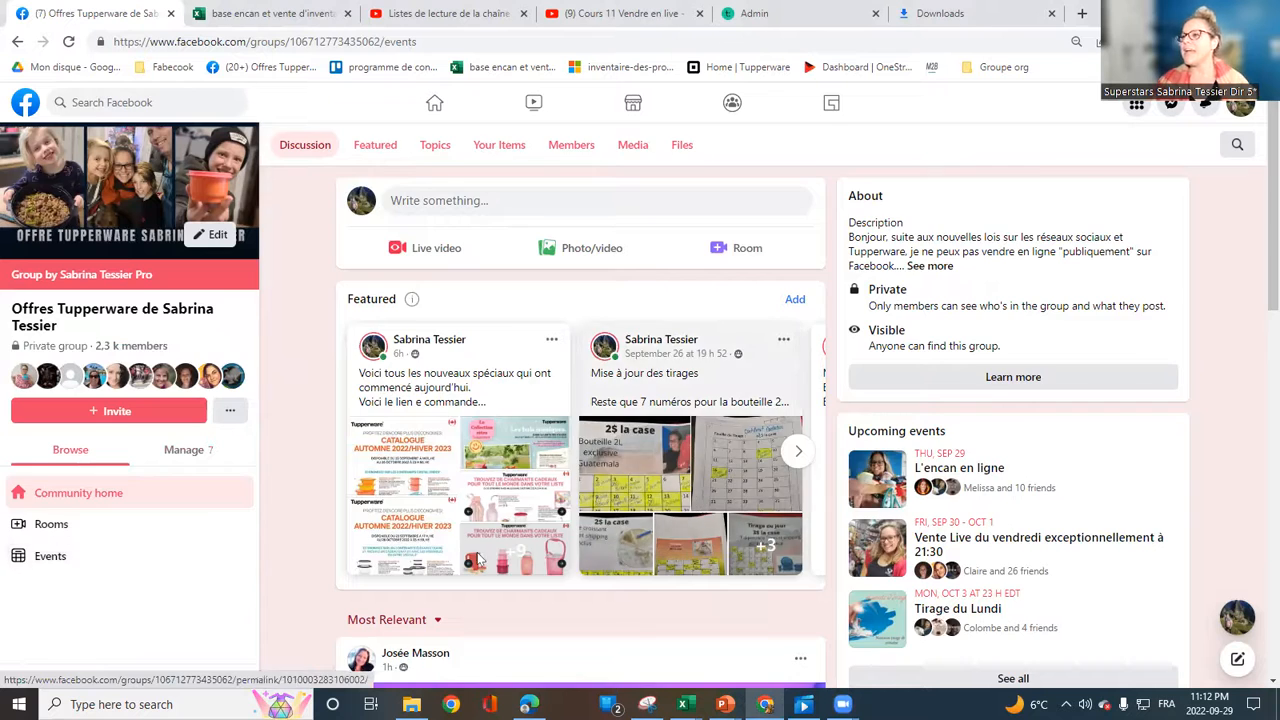
click(50, 556)
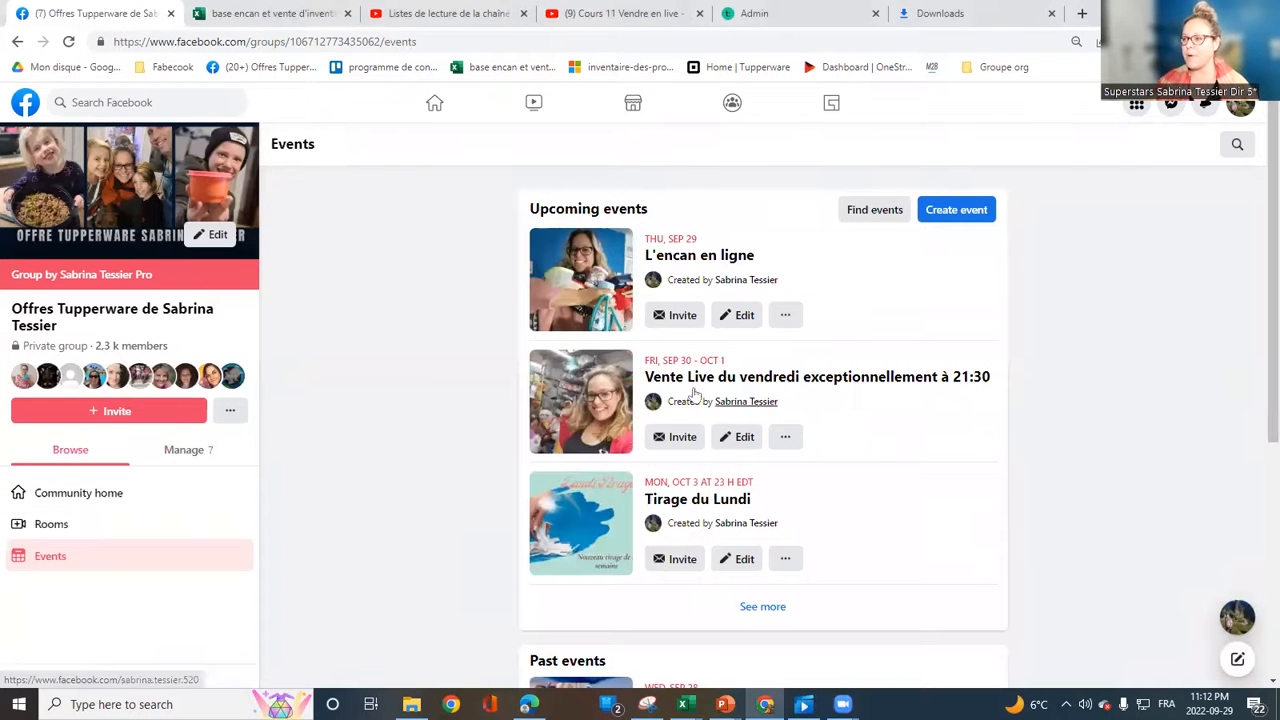
mouse_move(696, 500)
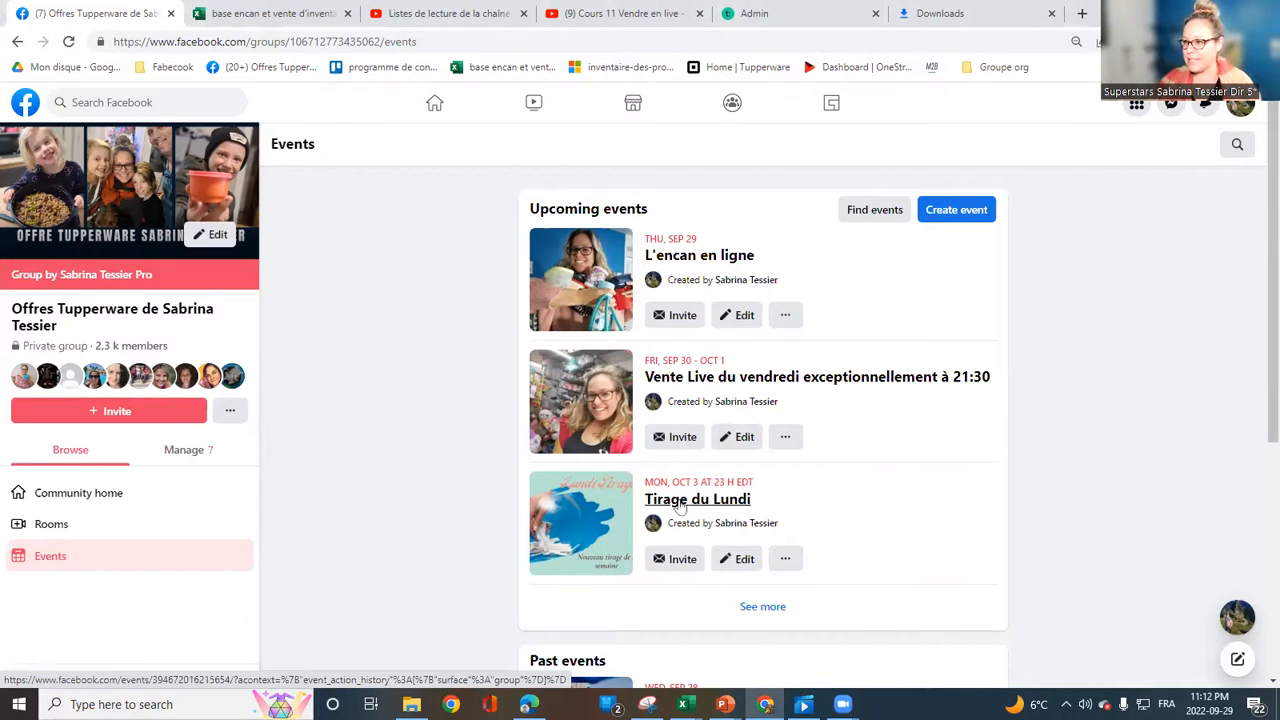
Step: Enter the 'Tirage du Lundi' event page and view its details and guests
click(696, 500)
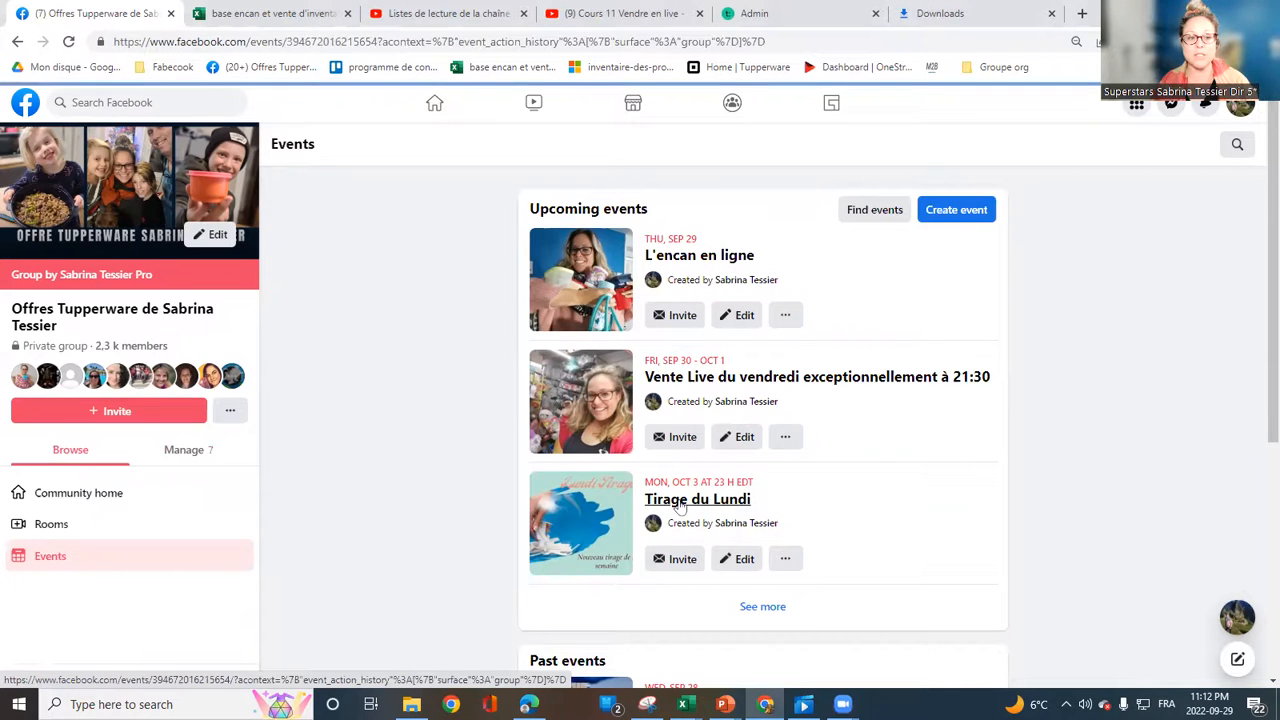
click(696, 500)
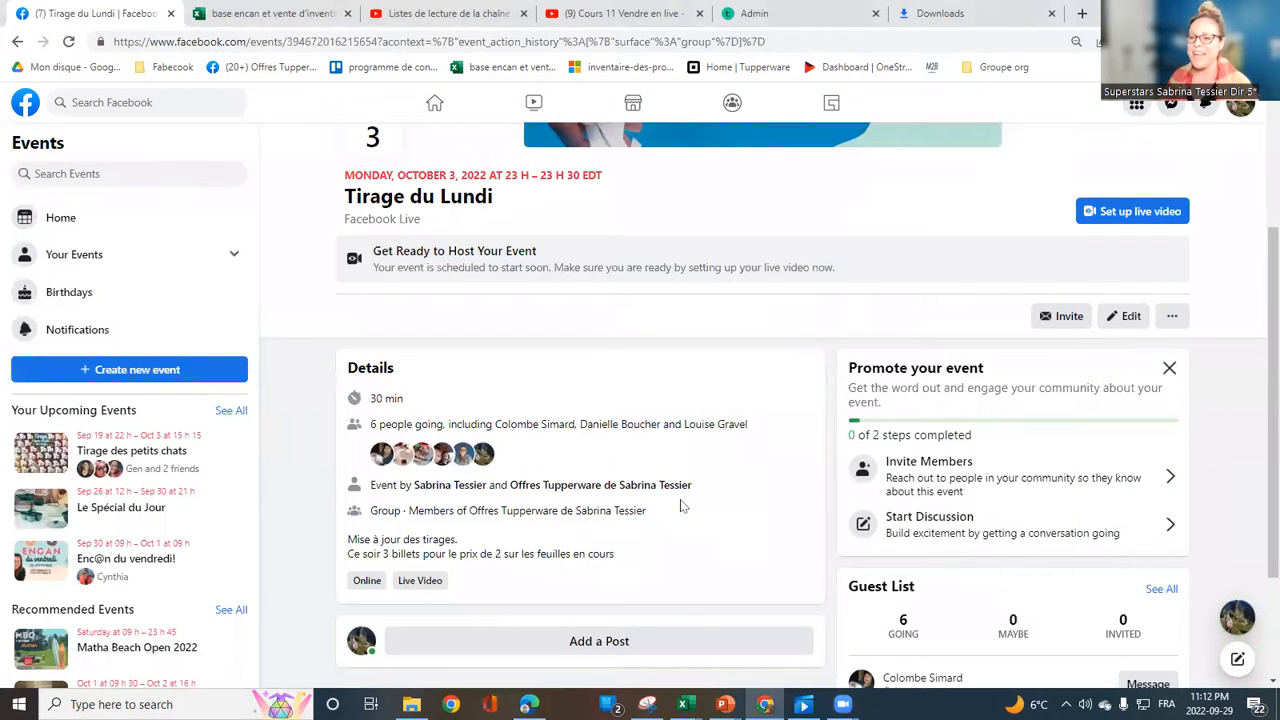
mouse_move(1020, 312)
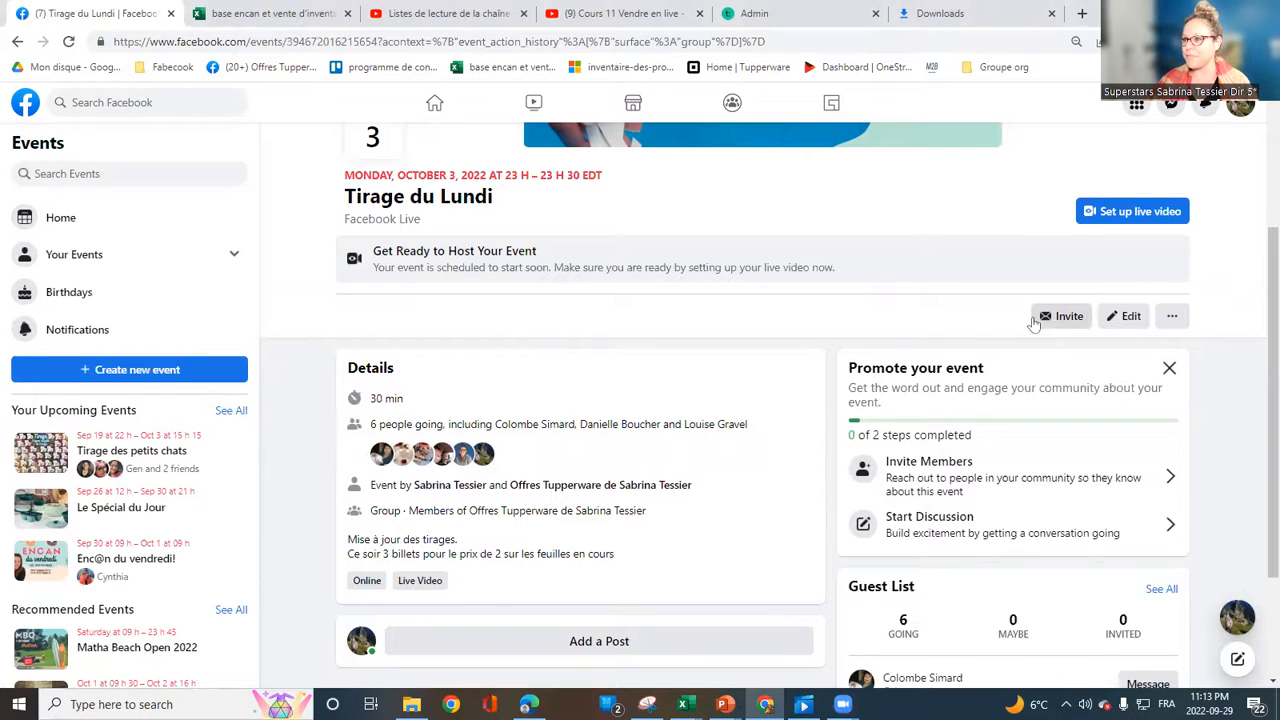
mouse_move(872, 476)
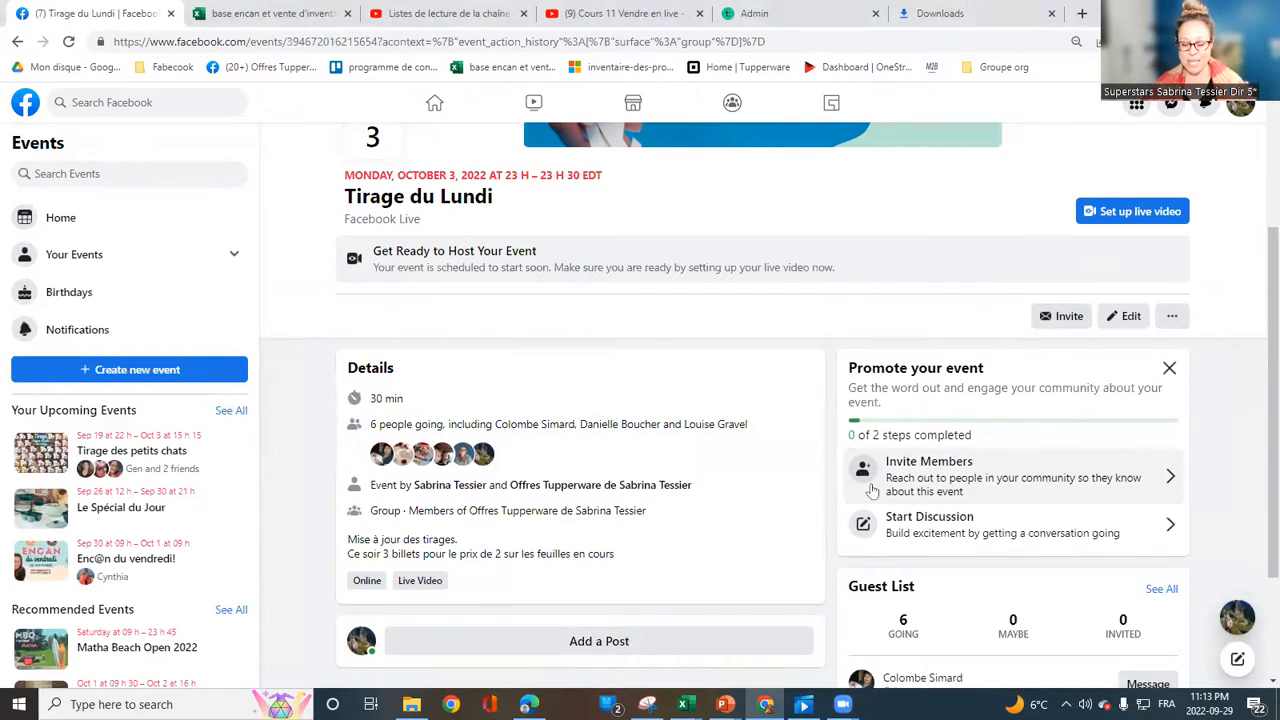
scroll(down, 3)
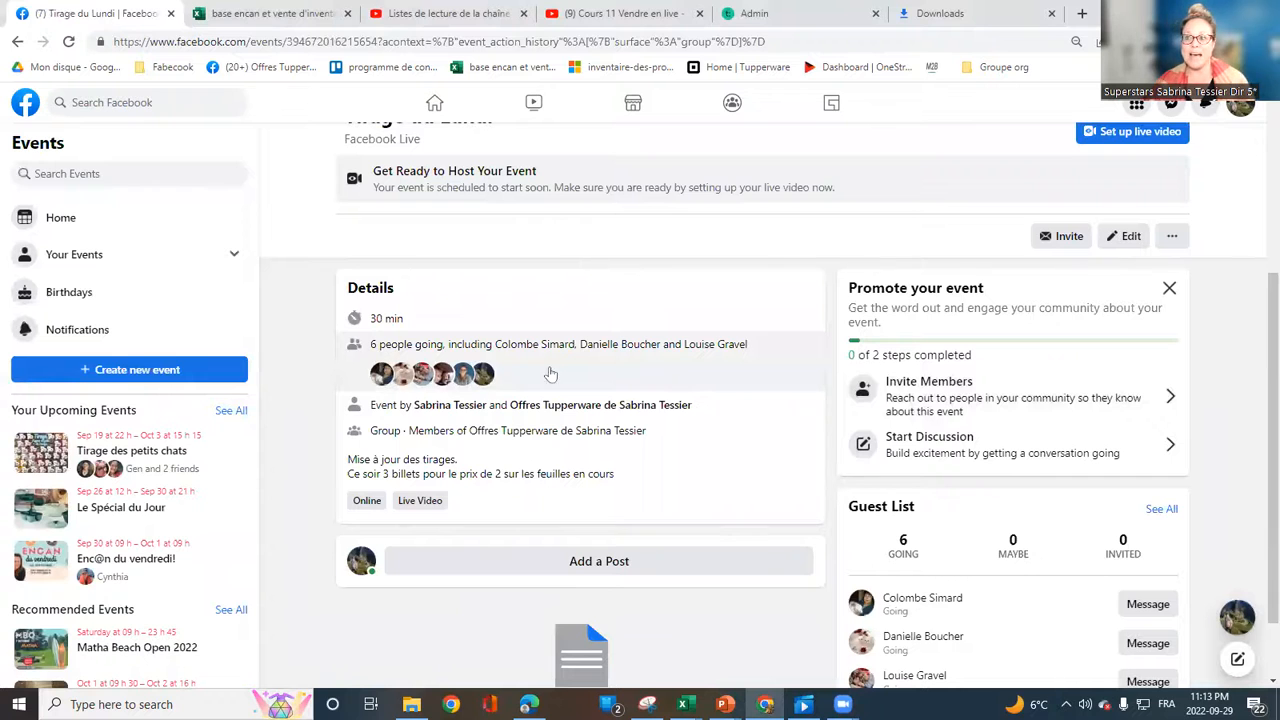
mouse_move(562, 372)
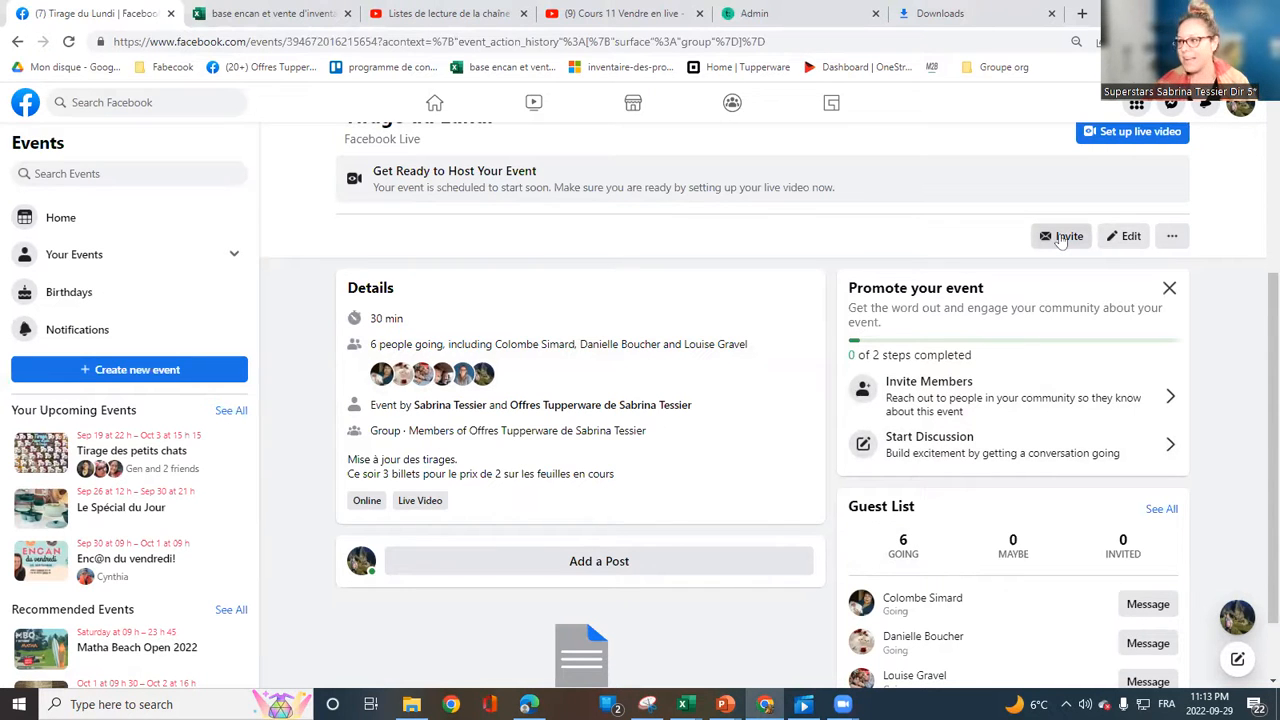
Step: Invite the first 500 group members to 'Tirage du Lundi', using all available invites
click(1062, 236)
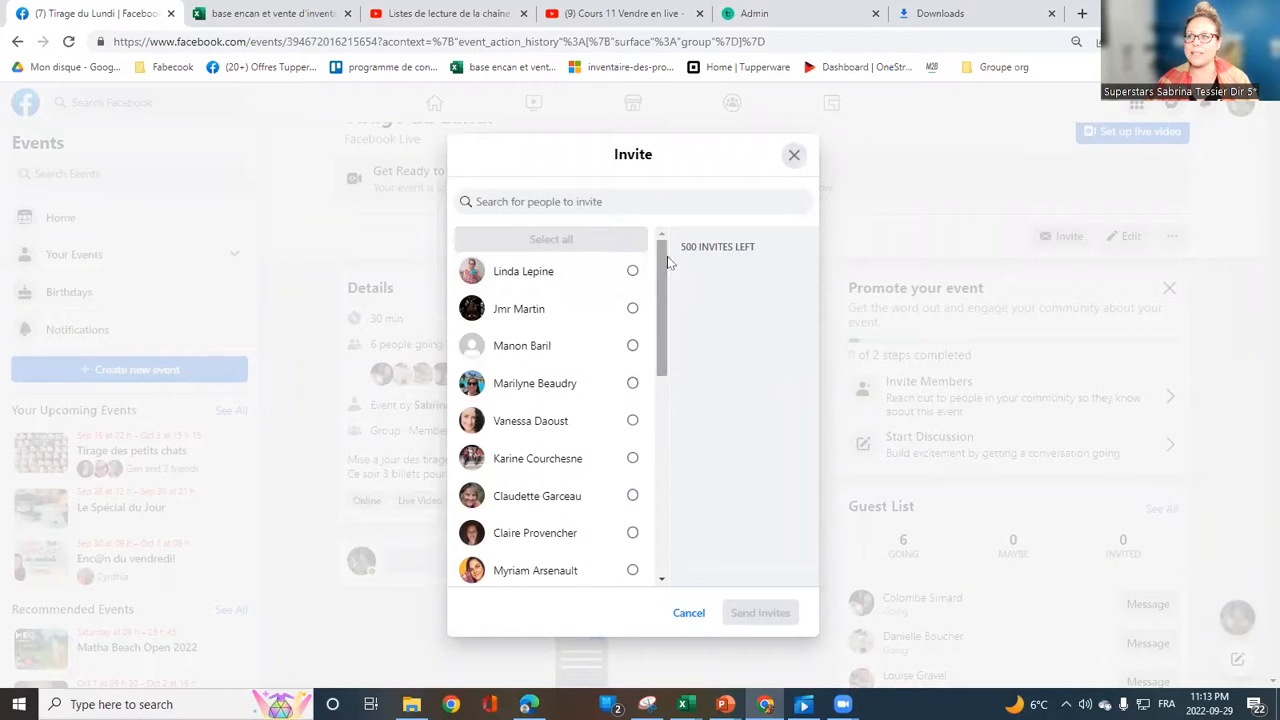
mouse_move(662, 452)
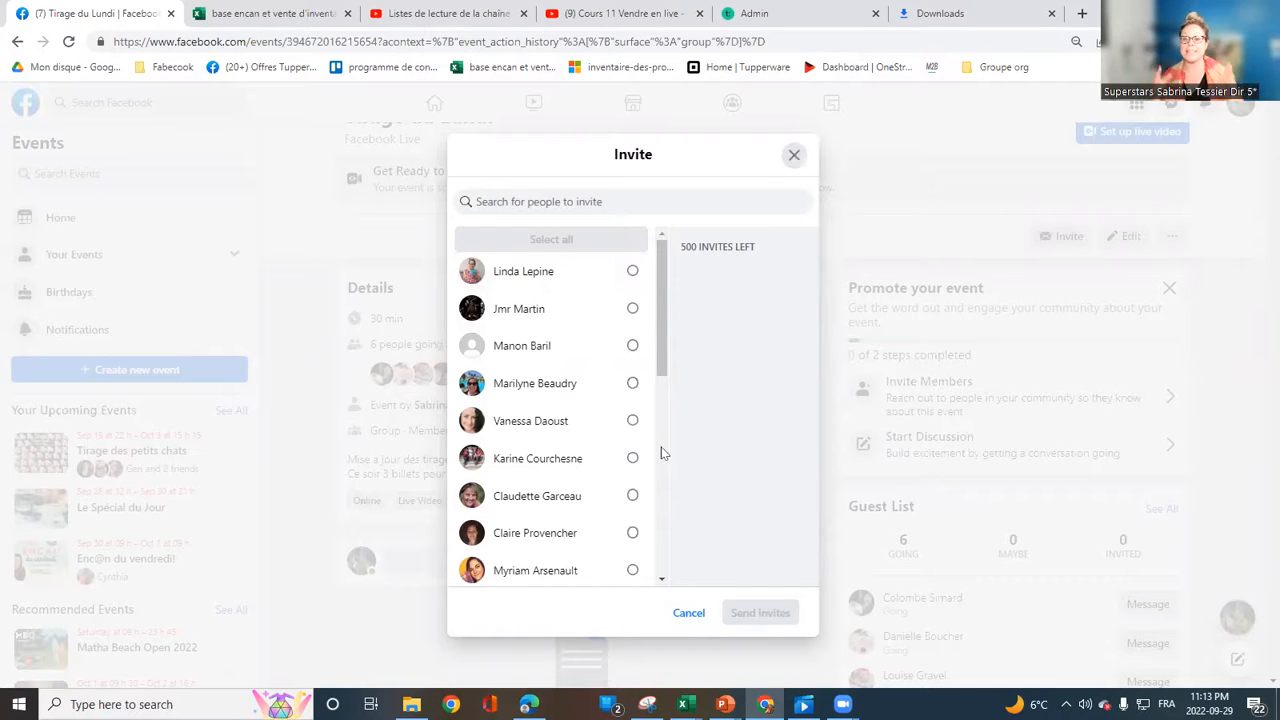
click(552, 240)
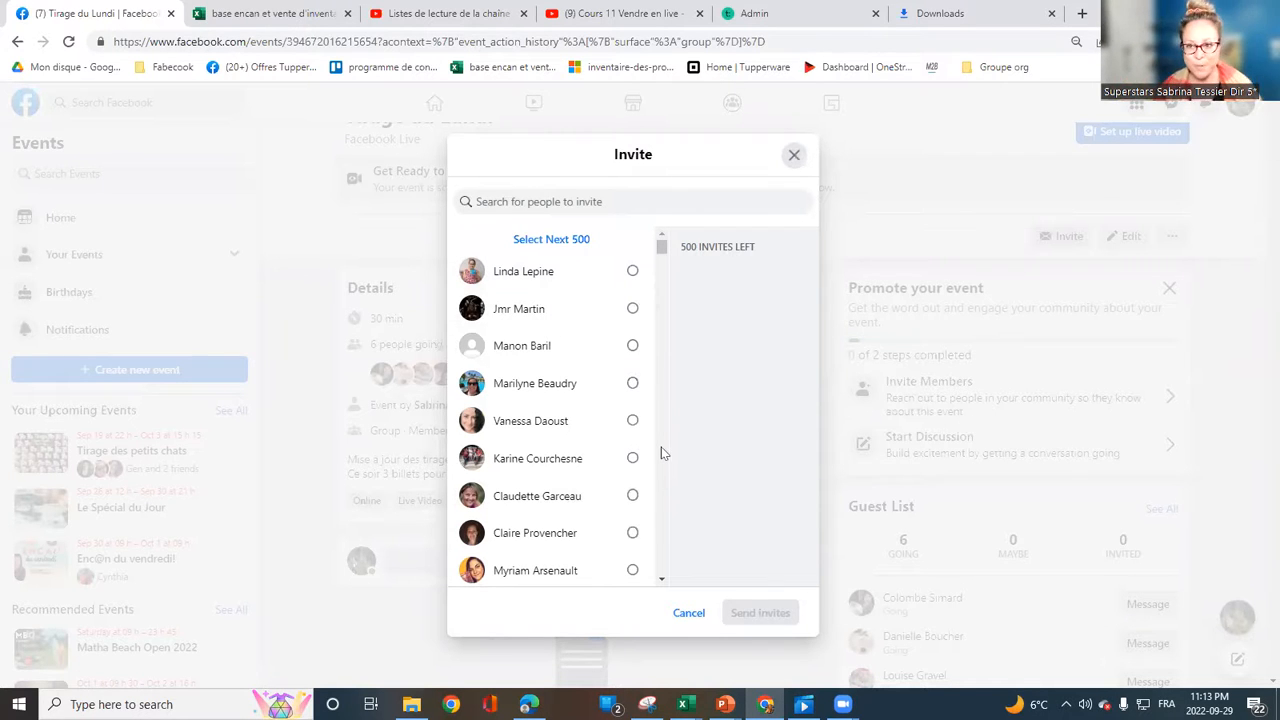
click(552, 238)
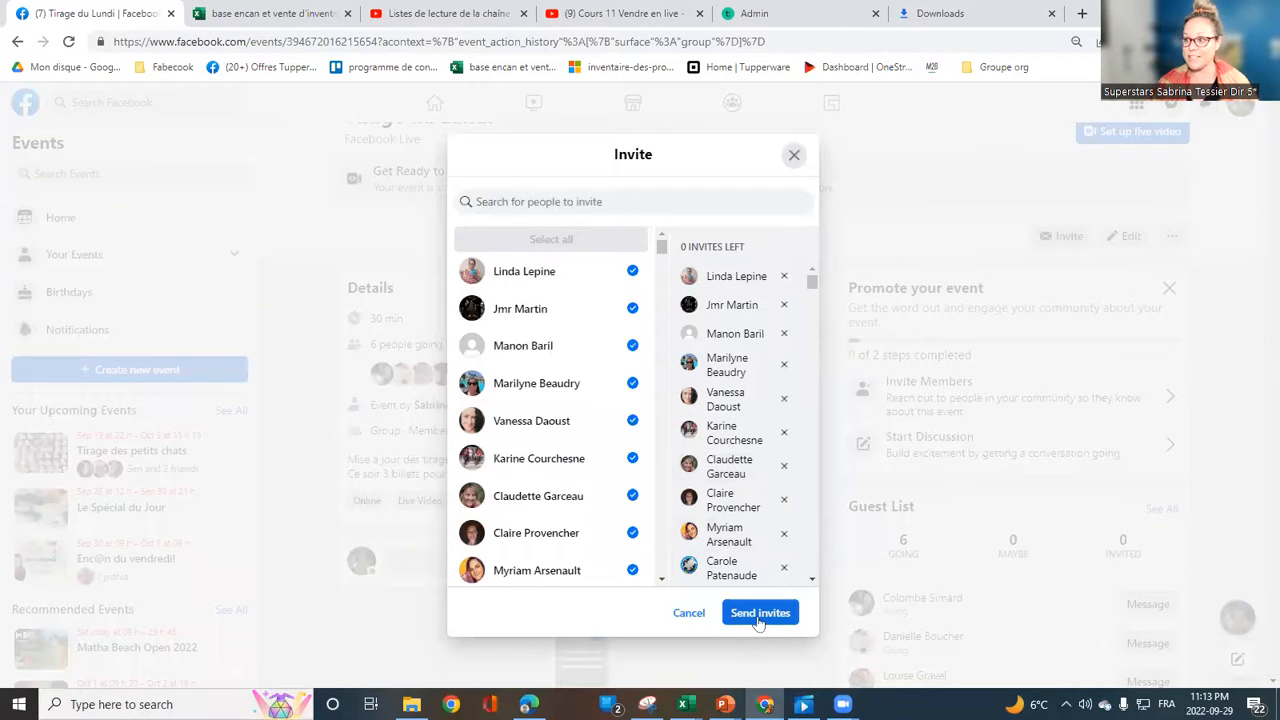
click(760, 612)
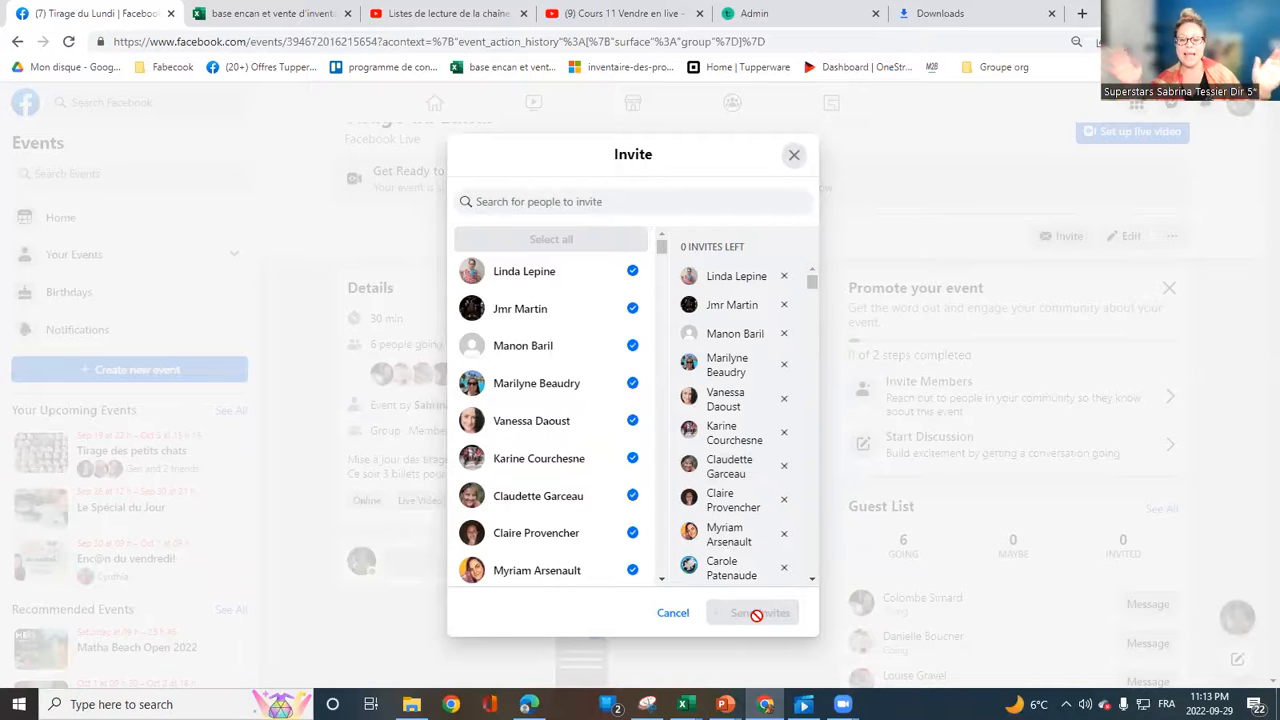
click(752, 612)
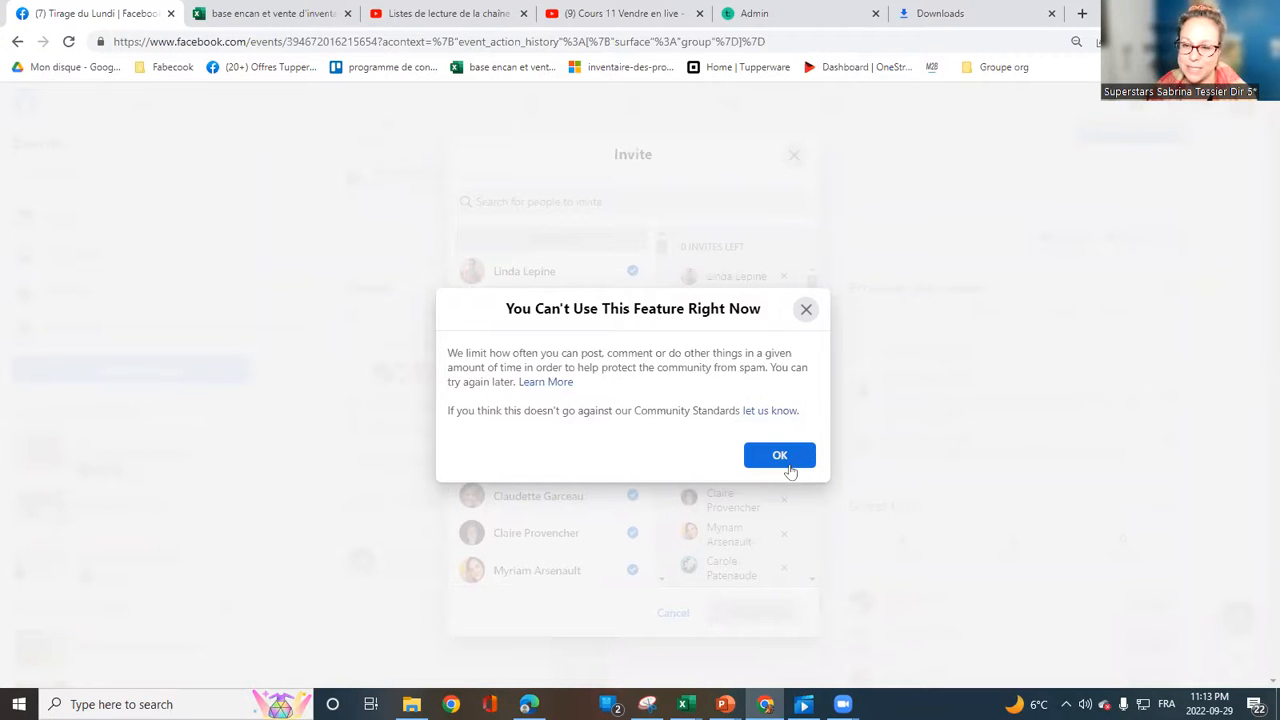
click(780, 456)
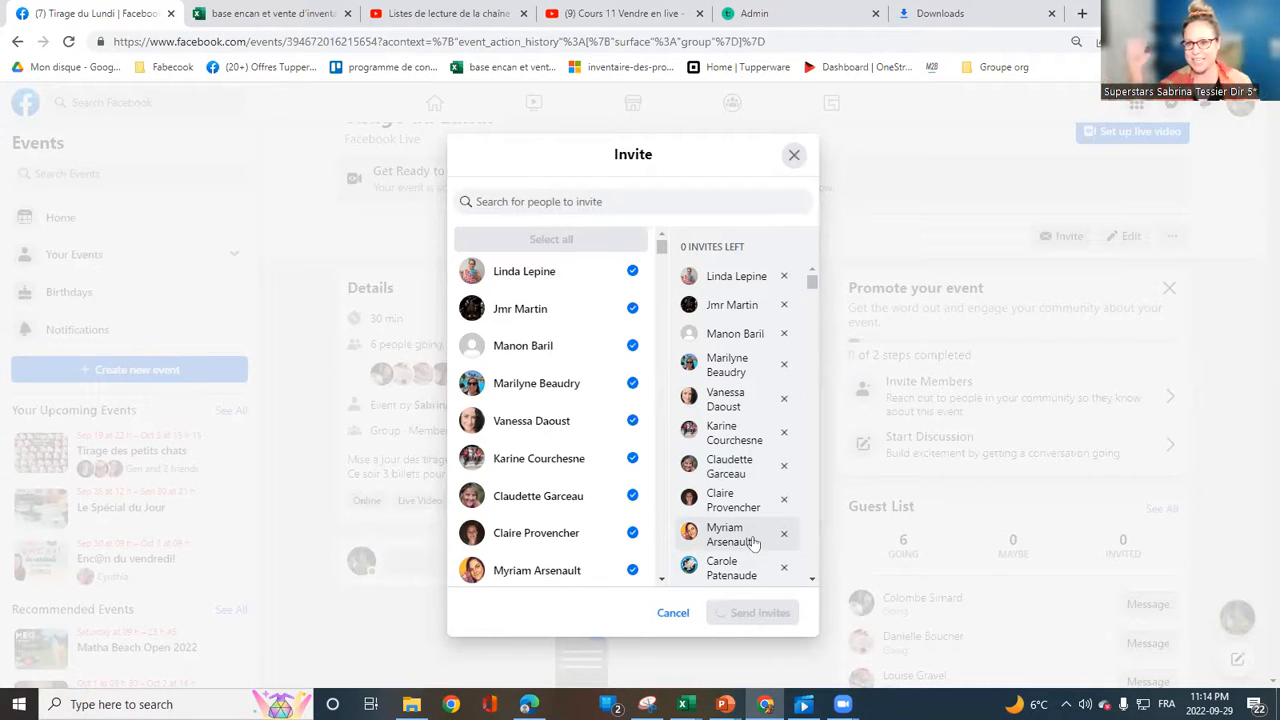
mouse_move(700, 508)
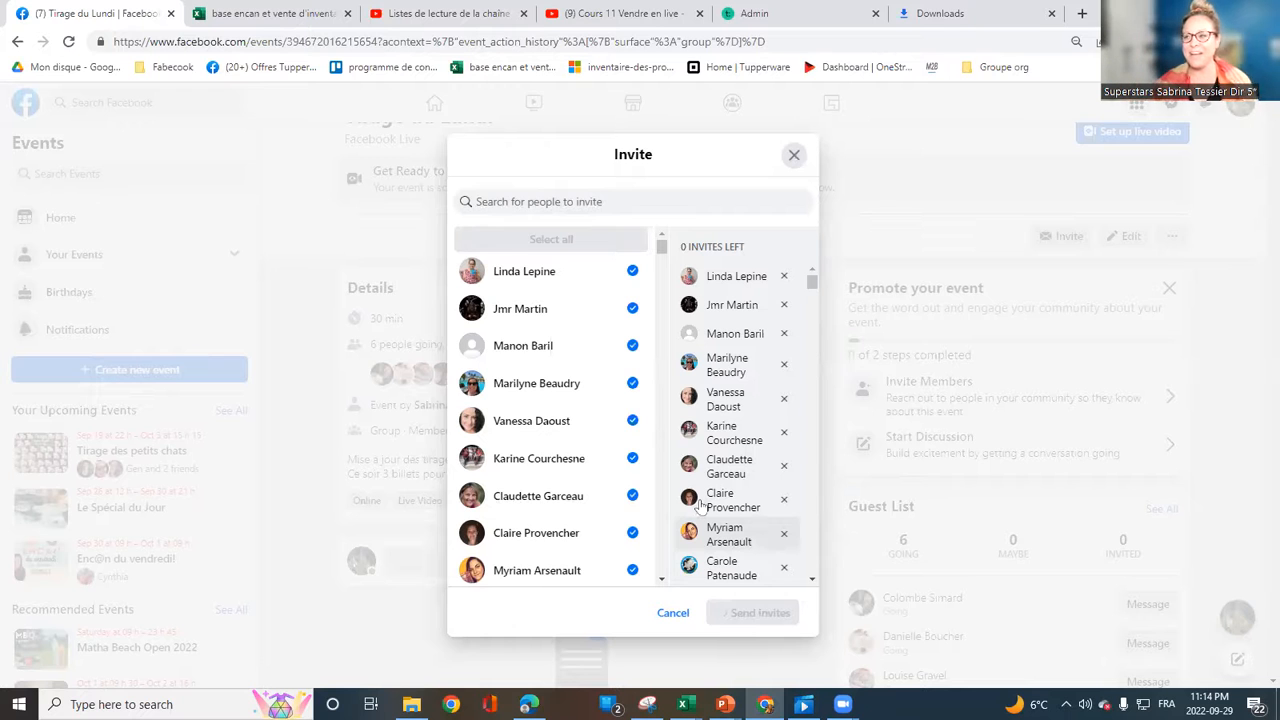